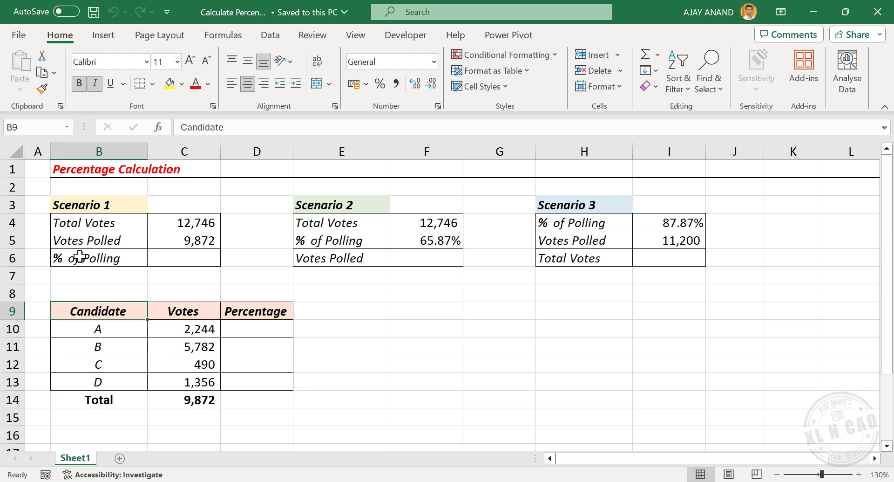
pyautogui.moveTo(96, 222)
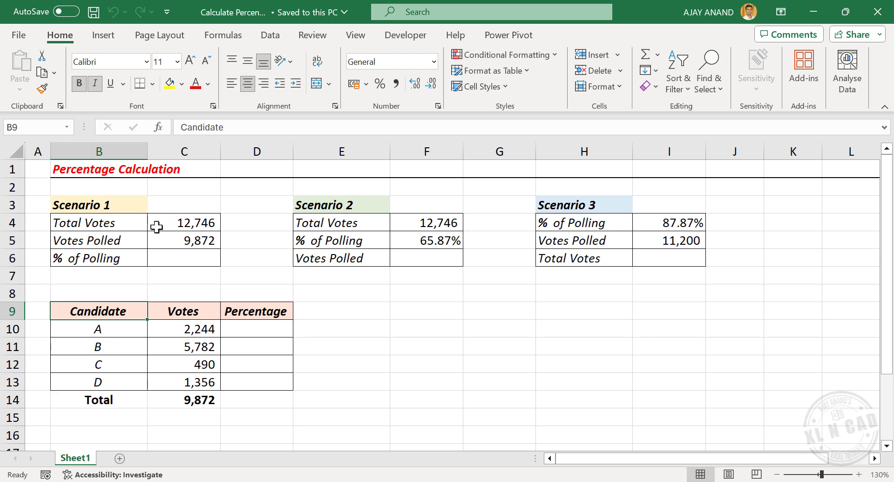
pyautogui.moveTo(137, 239)
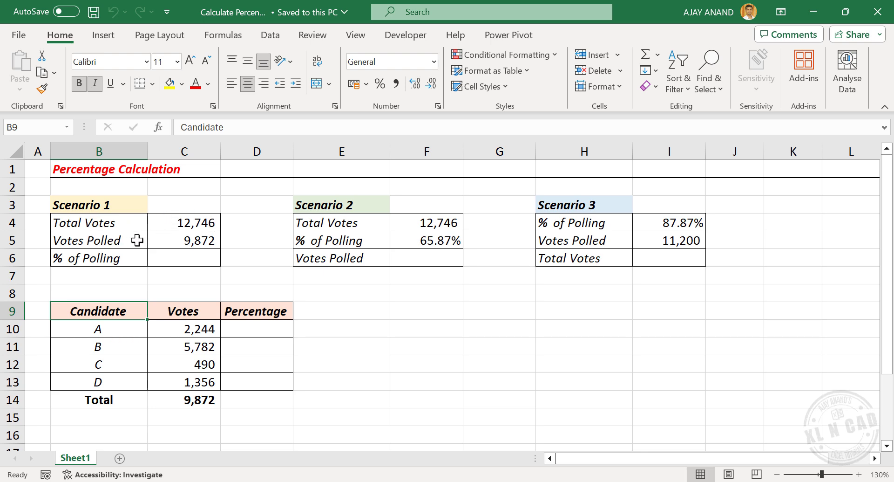
pyautogui.moveTo(167, 245)
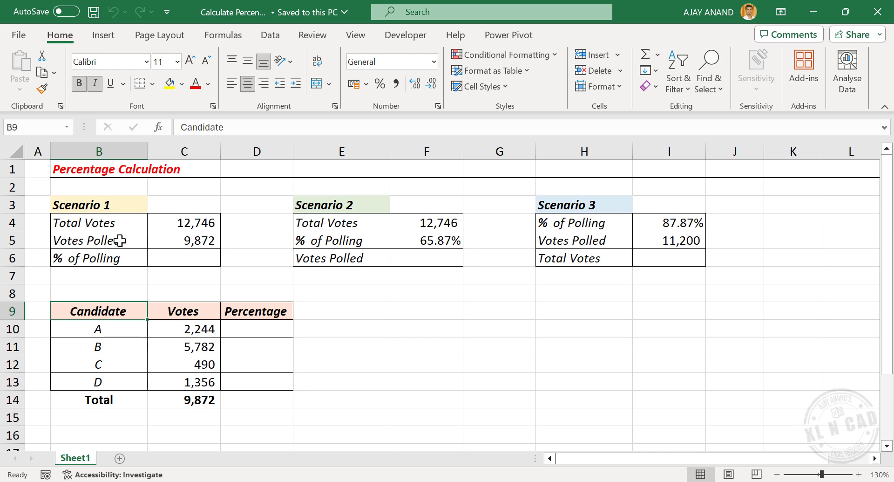
pyautogui.moveTo(126, 265)
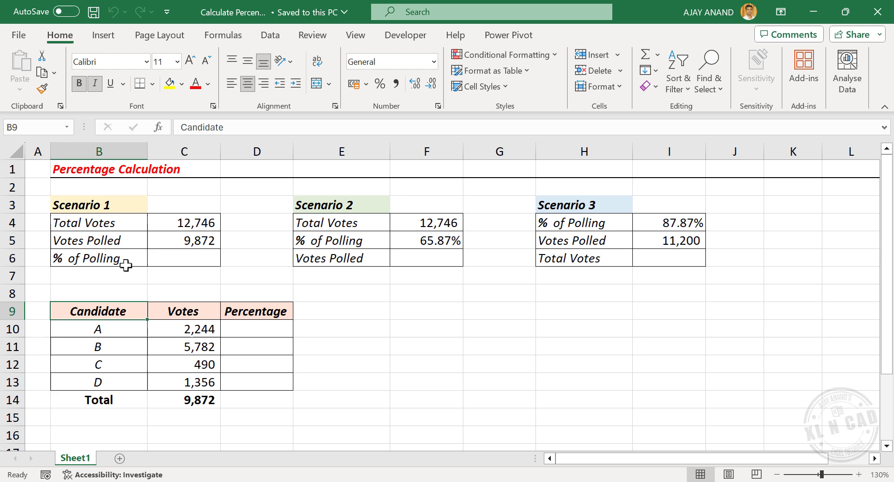
pyautogui.moveTo(98, 275)
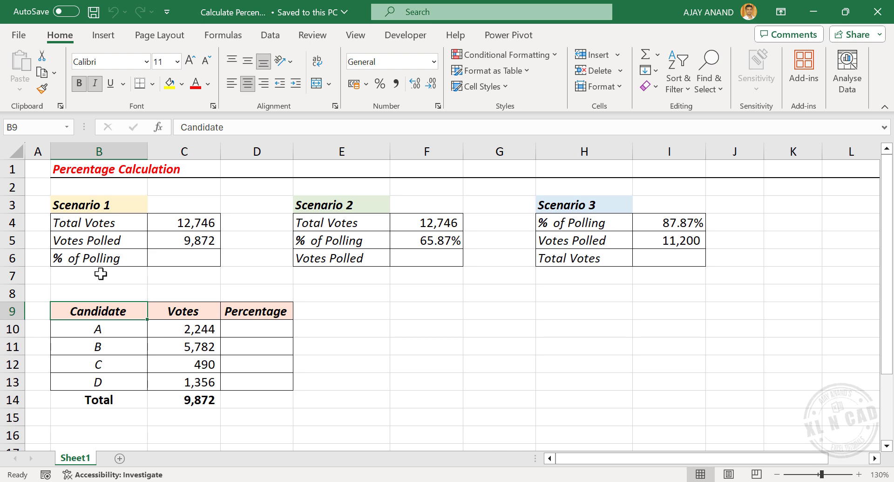
pyautogui.moveTo(121, 267)
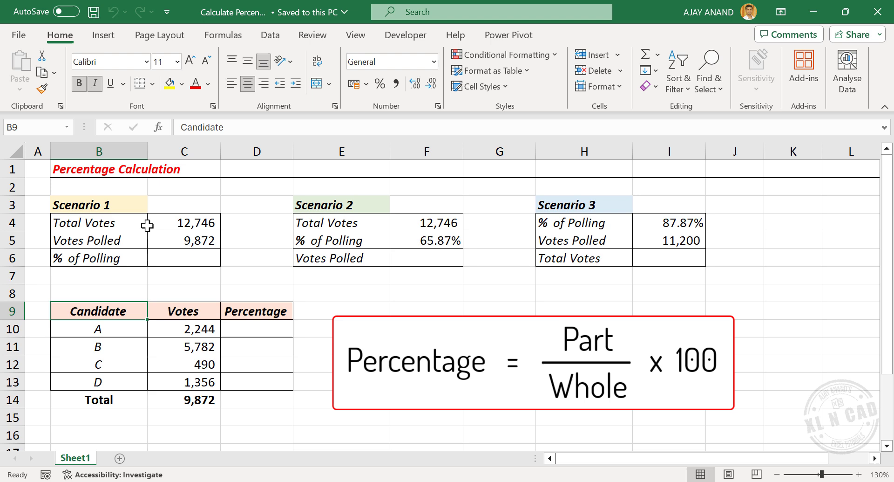
pyautogui.moveTo(180, 240)
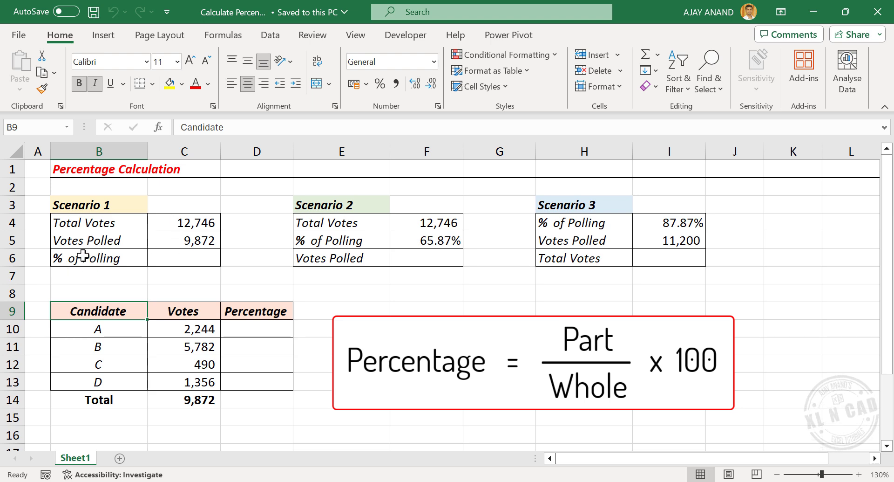
# Enter =C5/C4 in Scenario 1's % of Polling and format it as a percentage with two decimals, 77.45%
pyautogui.click(183, 257)
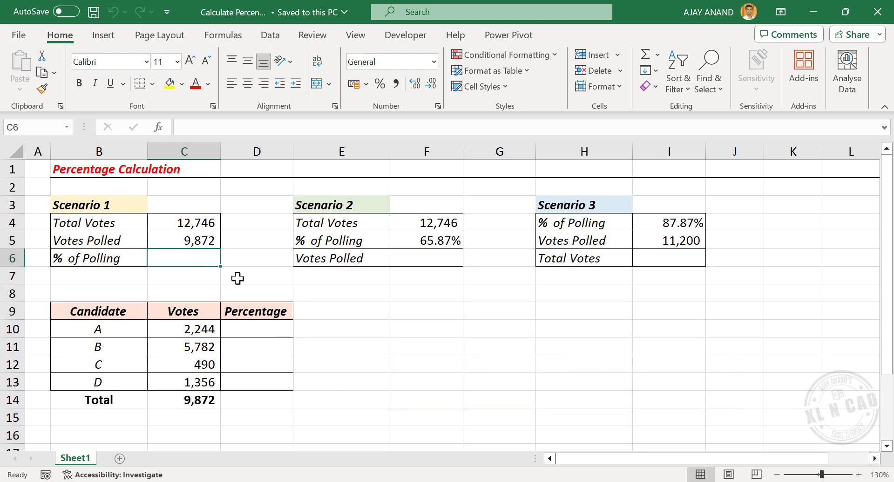
pyautogui.write('=')
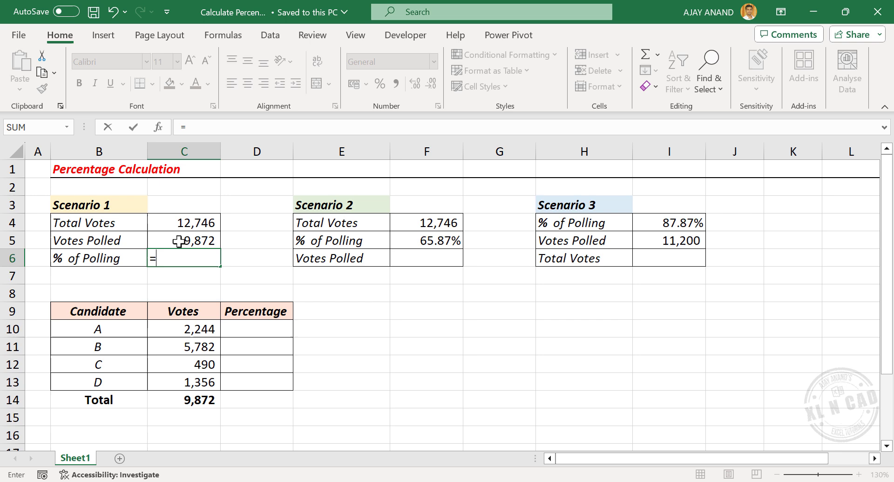
pyautogui.click(183, 240)
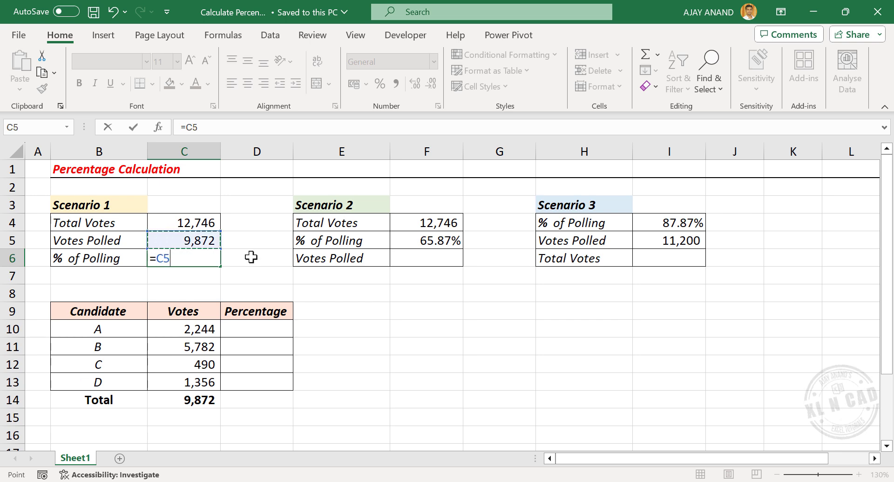
pyautogui.write('/C4')
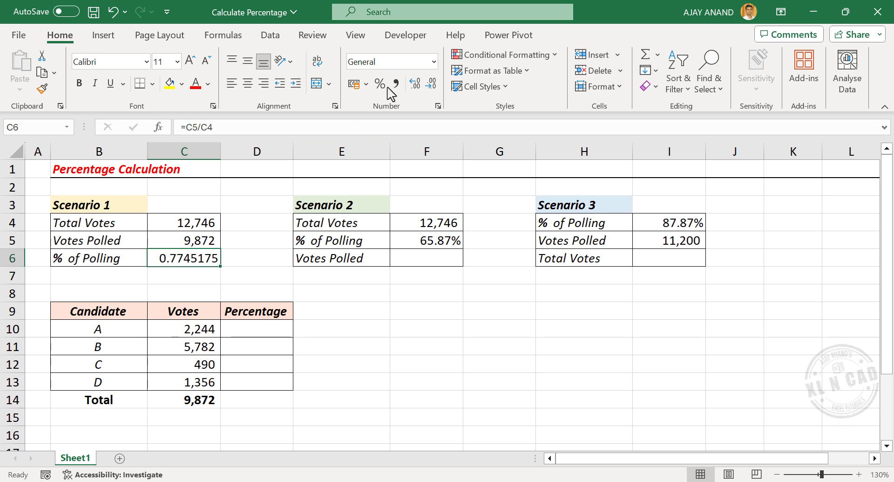
pyautogui.click(379, 84)
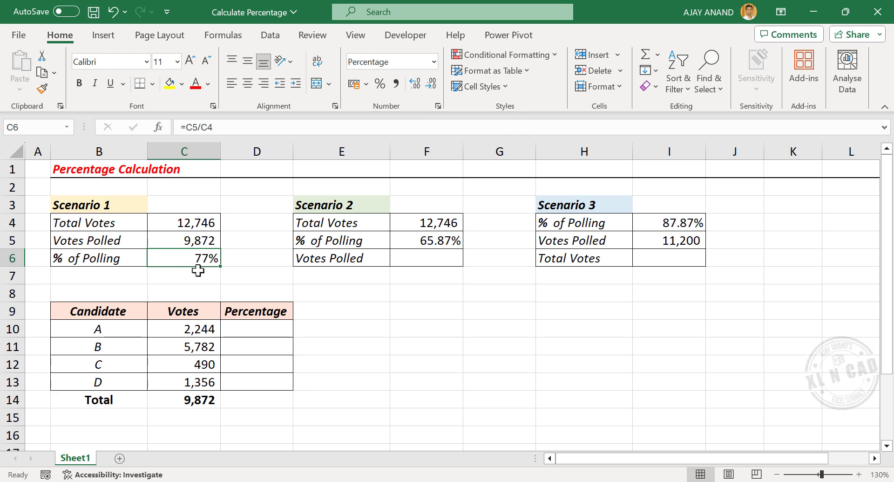
pyautogui.moveTo(413, 84)
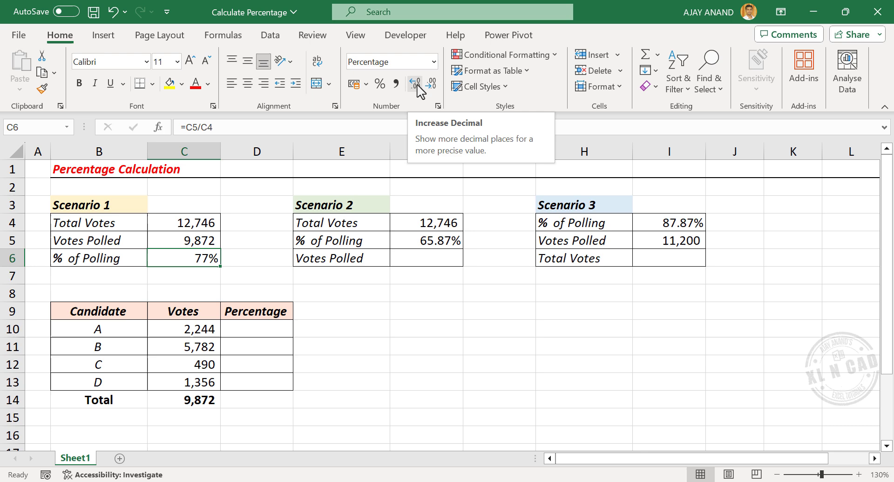
pyautogui.click(413, 84)
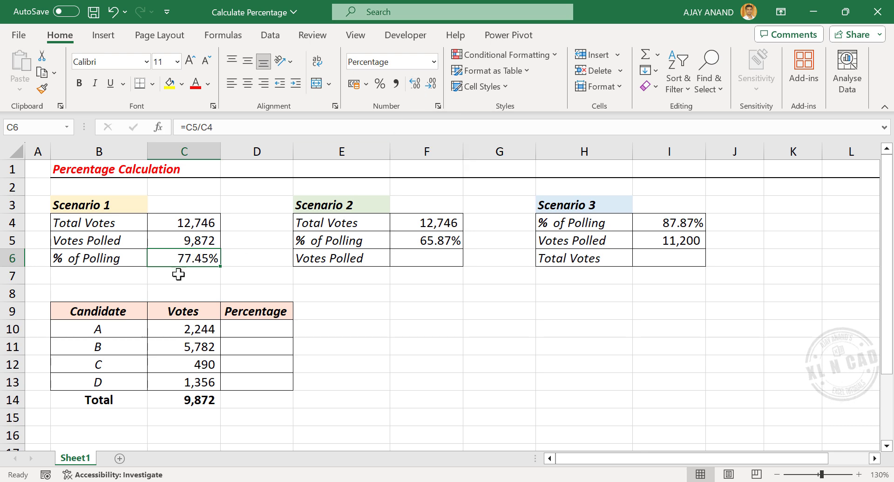
pyautogui.moveTo(146, 280)
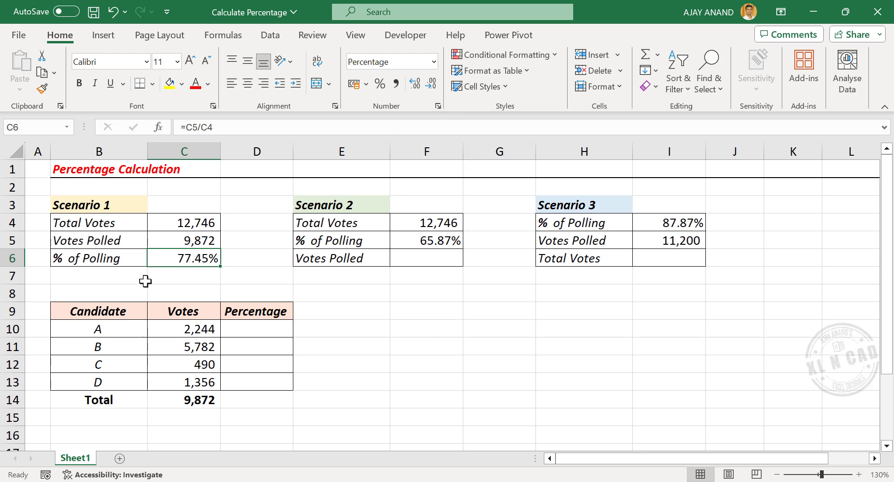
pyautogui.moveTo(441, 201)
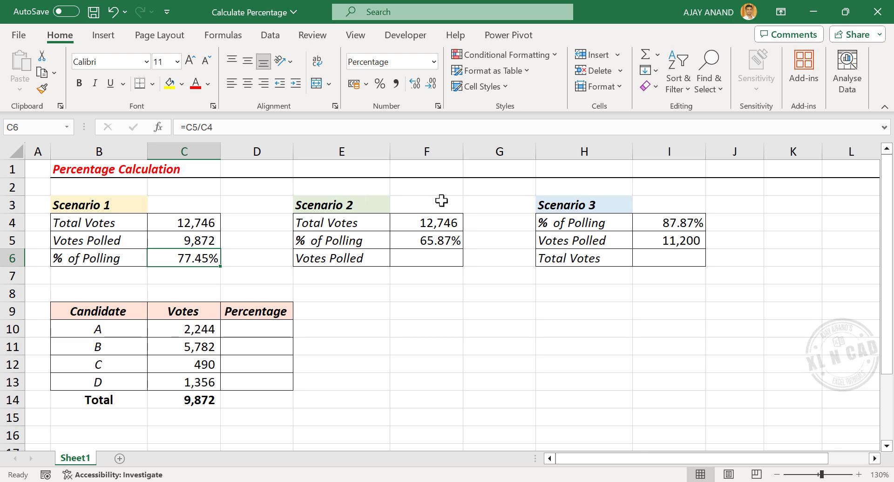
pyautogui.moveTo(373, 234)
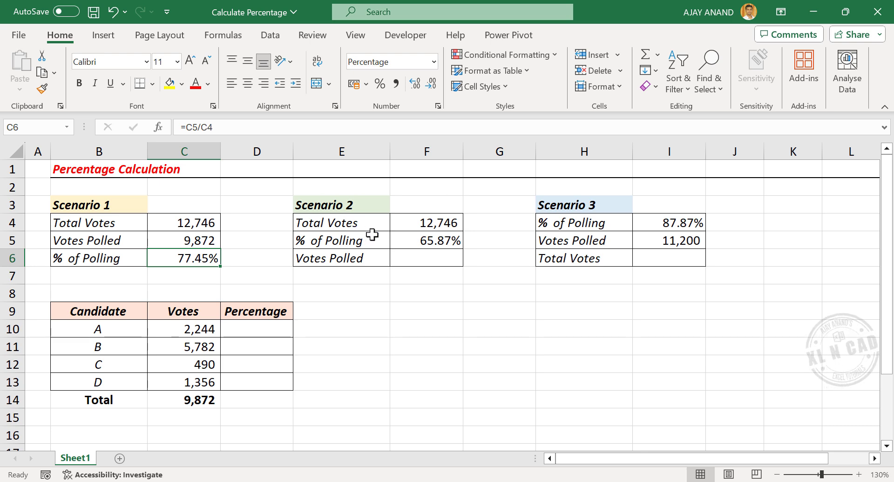
pyautogui.moveTo(408, 228)
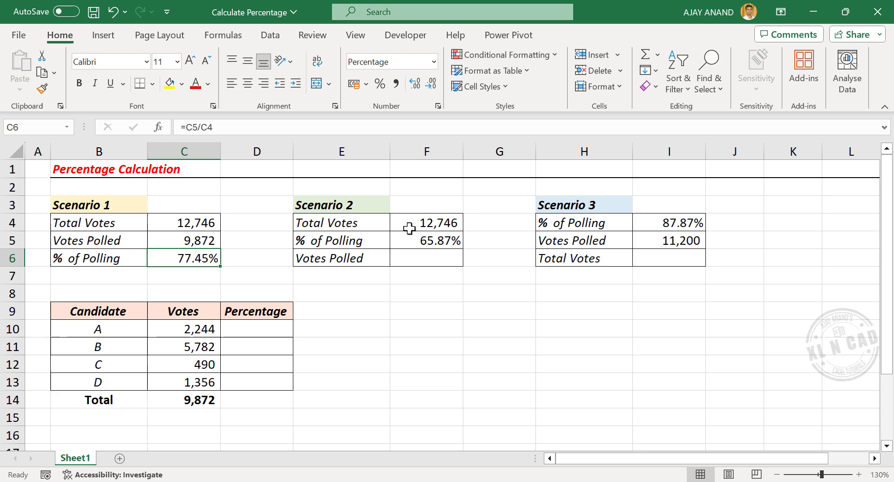
pyautogui.moveTo(408, 245)
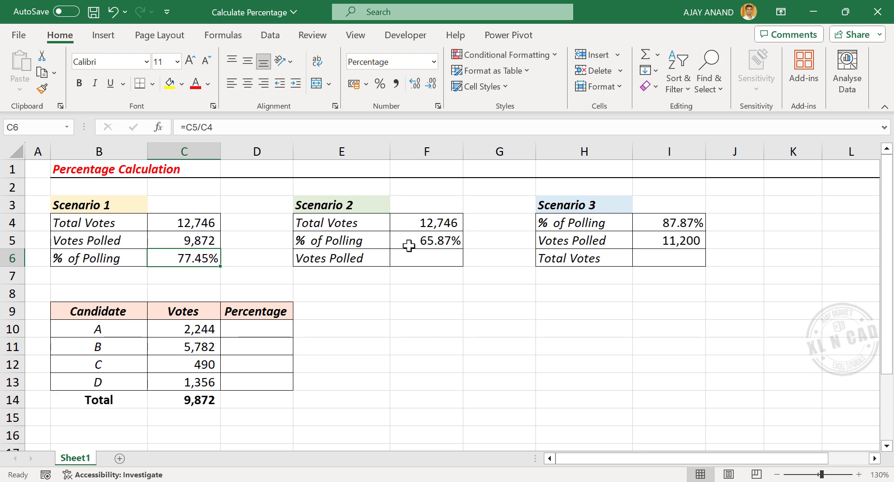
pyautogui.moveTo(408, 247)
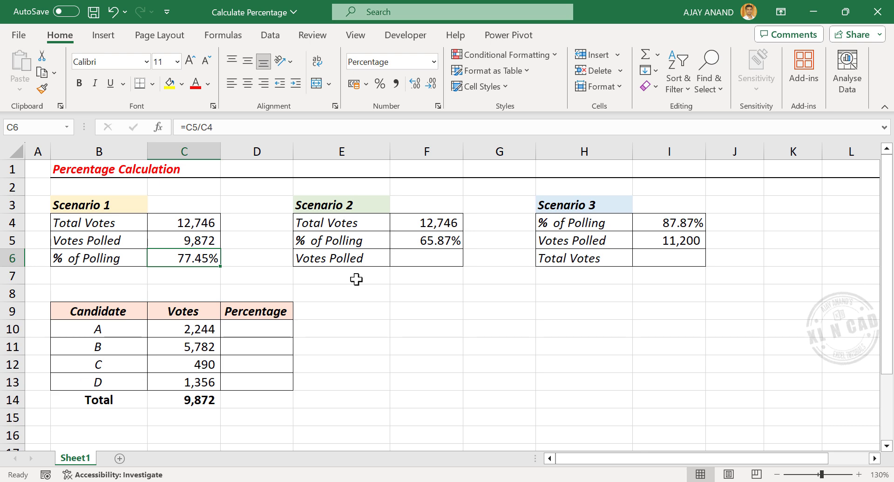
pyautogui.moveTo(364, 221)
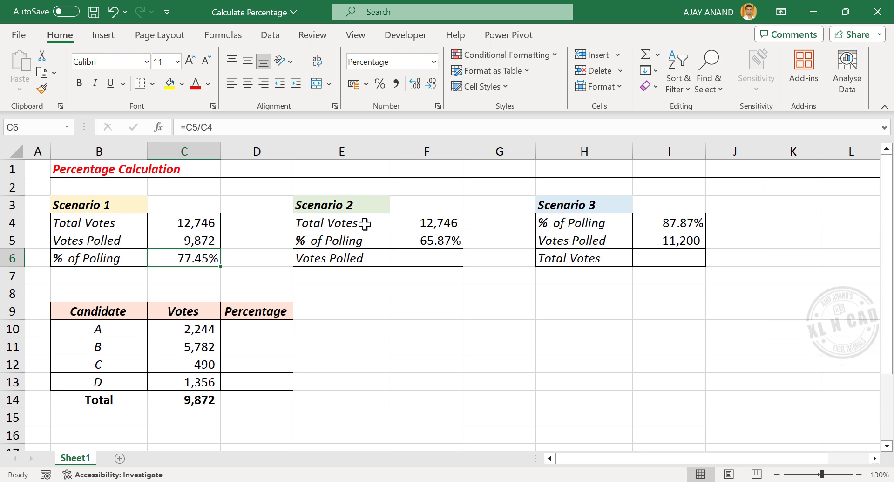
pyautogui.moveTo(359, 257)
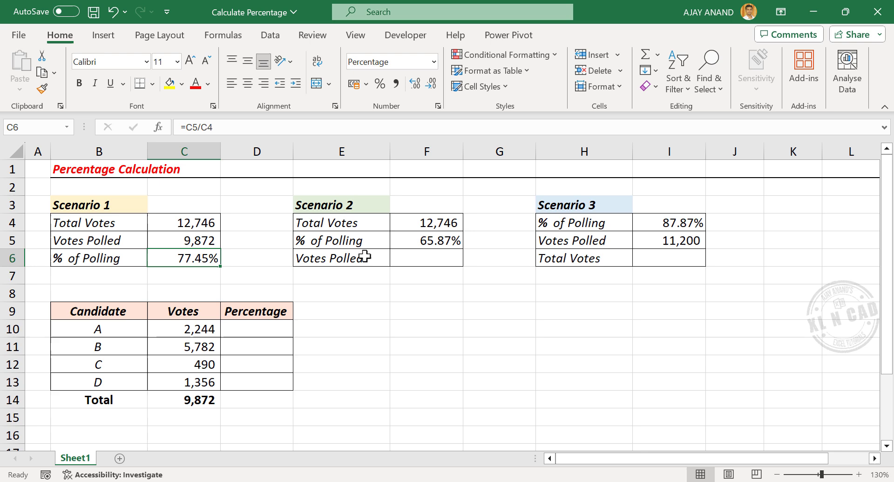
pyautogui.moveTo(346, 271)
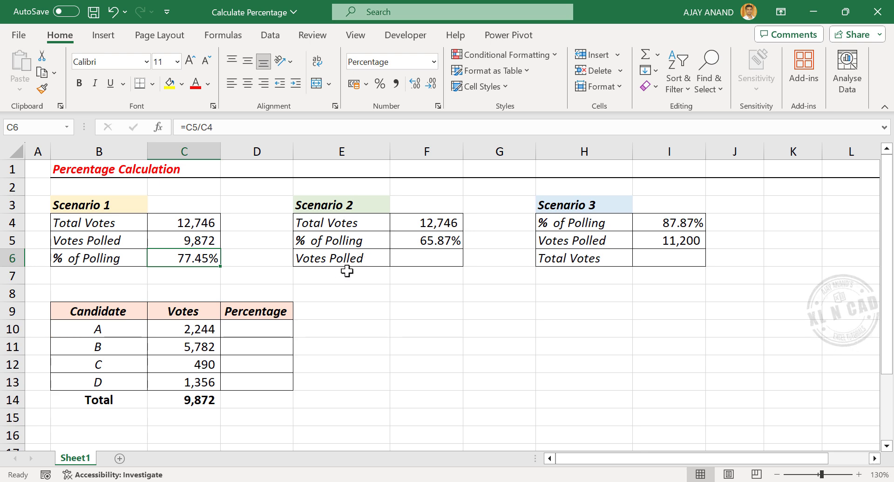
# Enter =F4*F5 for Scenario 2's Votes Polled, then set its polling to 77.4% so it shows 9,872
pyautogui.click(426, 258)
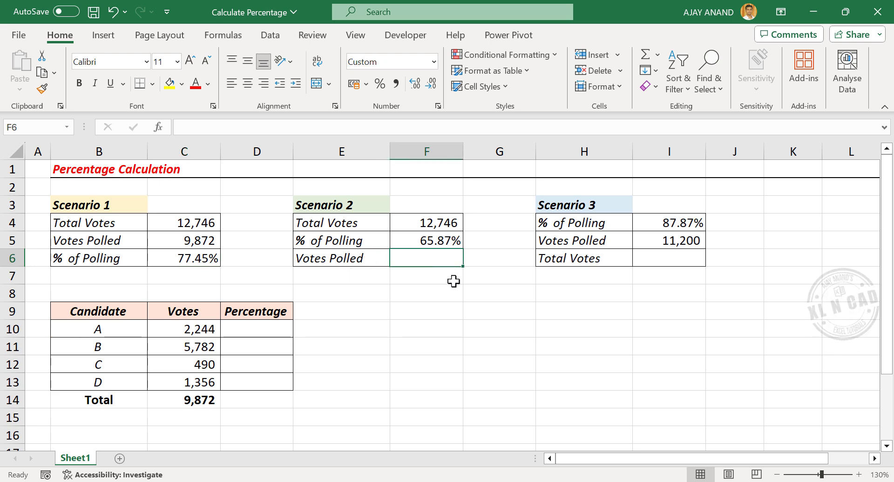
pyautogui.write('=F4*')
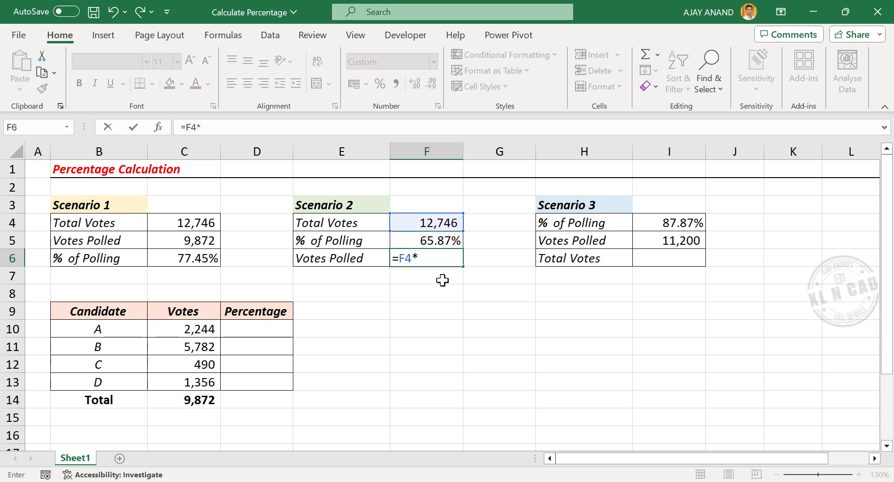
pyautogui.click(425, 240)
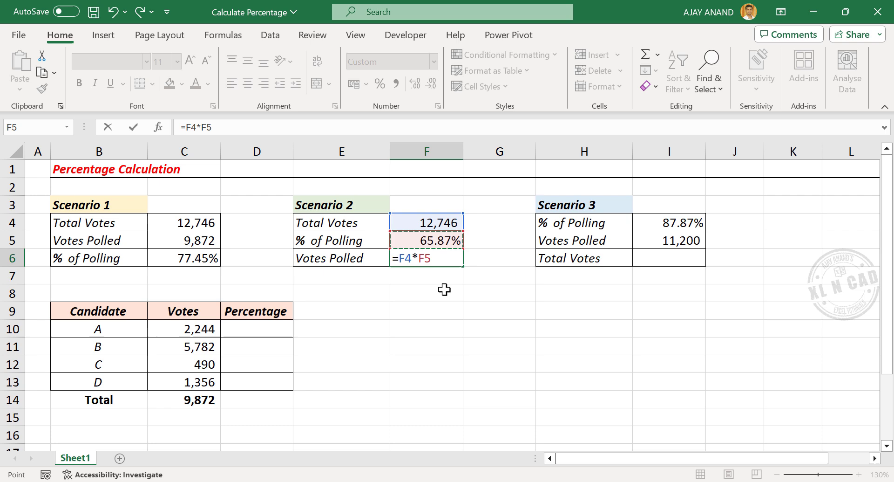
pyautogui.press('Enter')
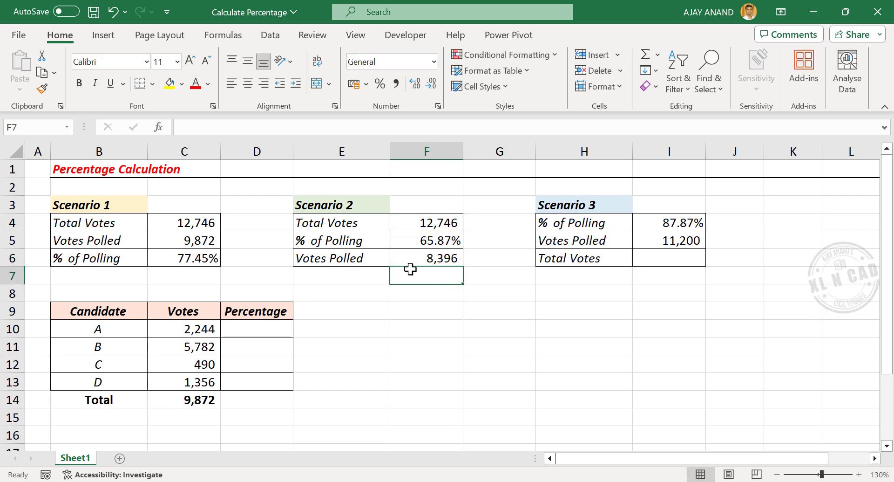
pyautogui.moveTo(409, 264)
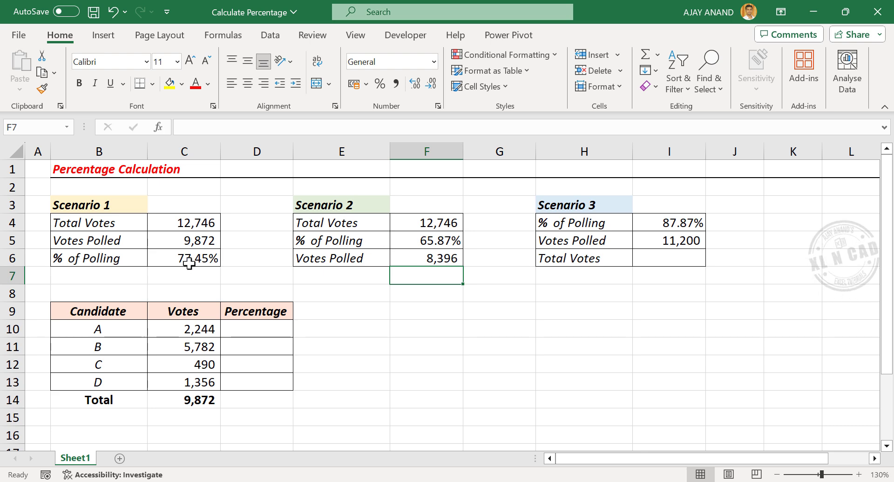
pyautogui.click(425, 239)
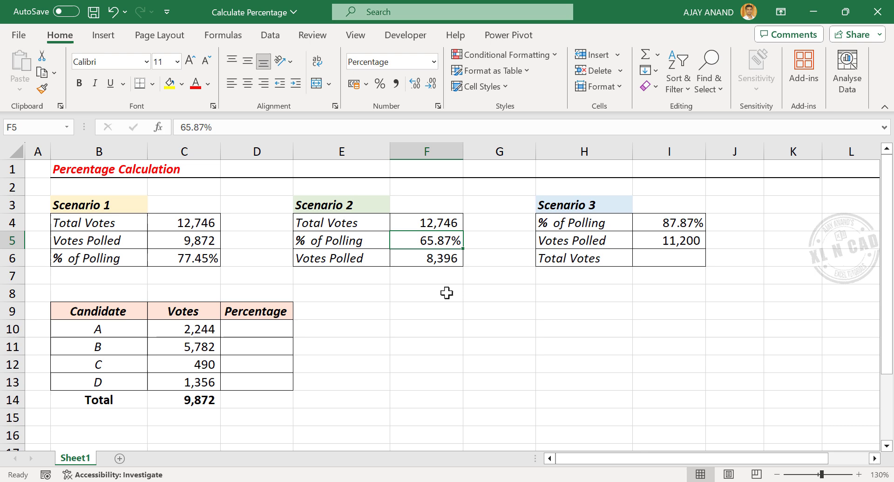
pyautogui.write('77.4%')
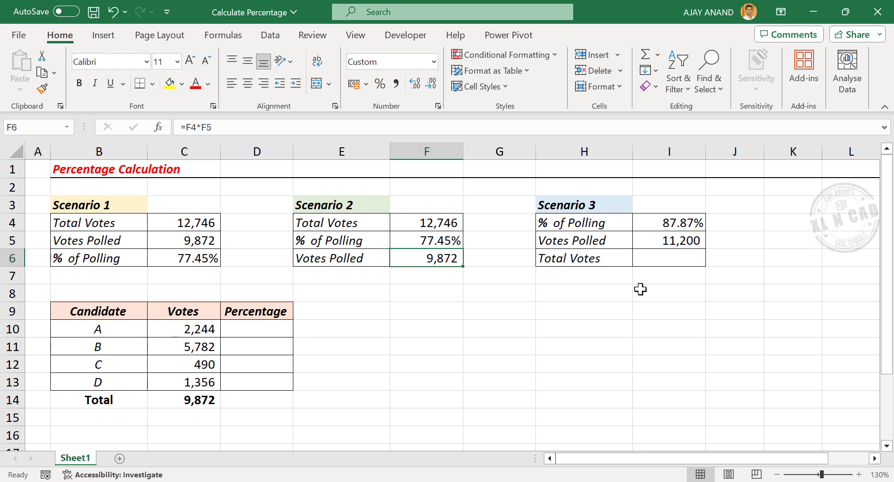
pyautogui.moveTo(588, 232)
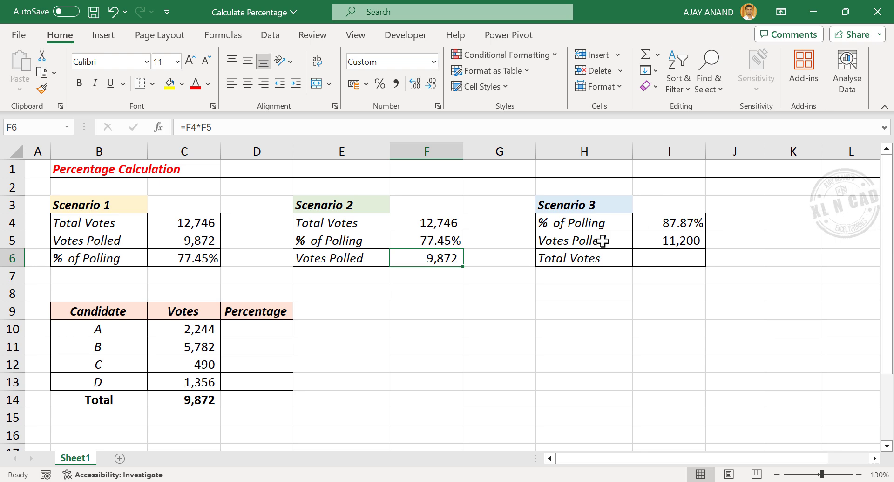
pyautogui.moveTo(640, 248)
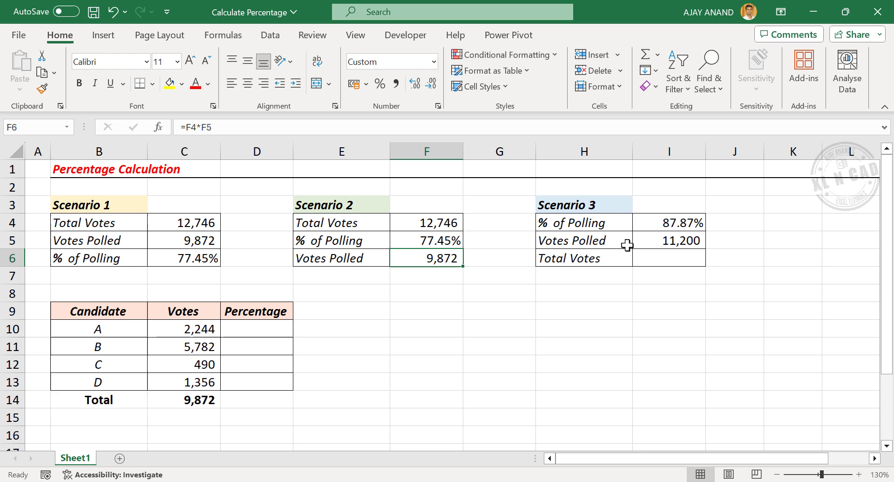
pyautogui.moveTo(606, 272)
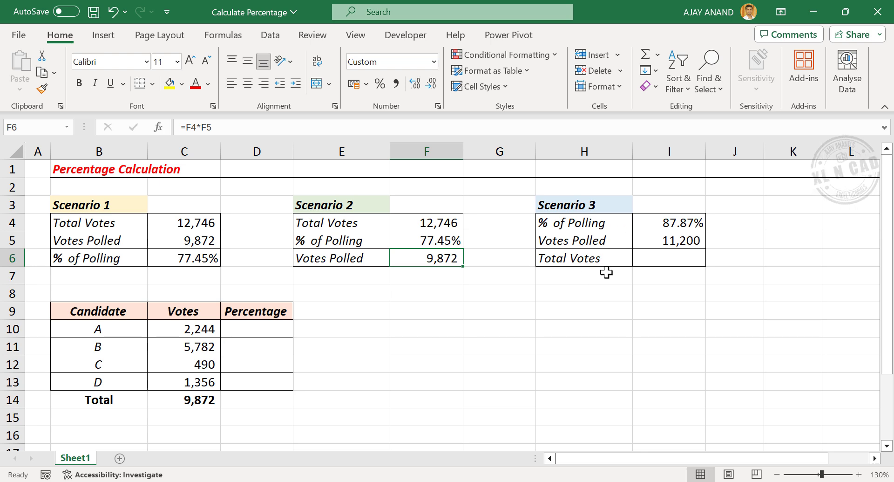
pyautogui.moveTo(652, 258)
pyautogui.write('=')
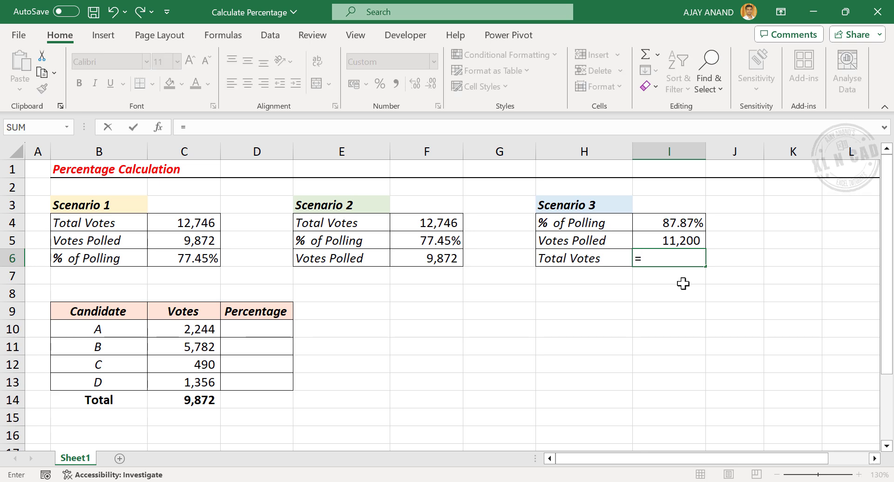
# Complete Scenario 3's Total Votes as Votes Polled over % of Polling, giving 12,746
pyautogui.click(669, 239)
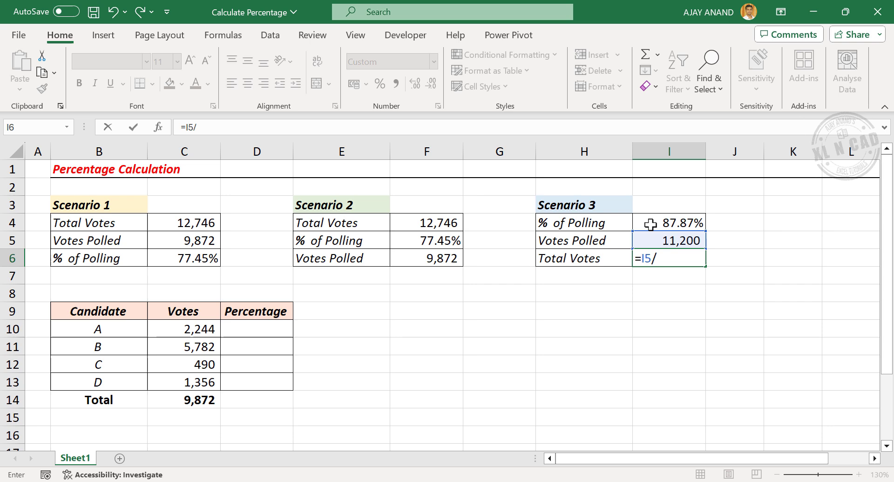
pyautogui.press('Enter')
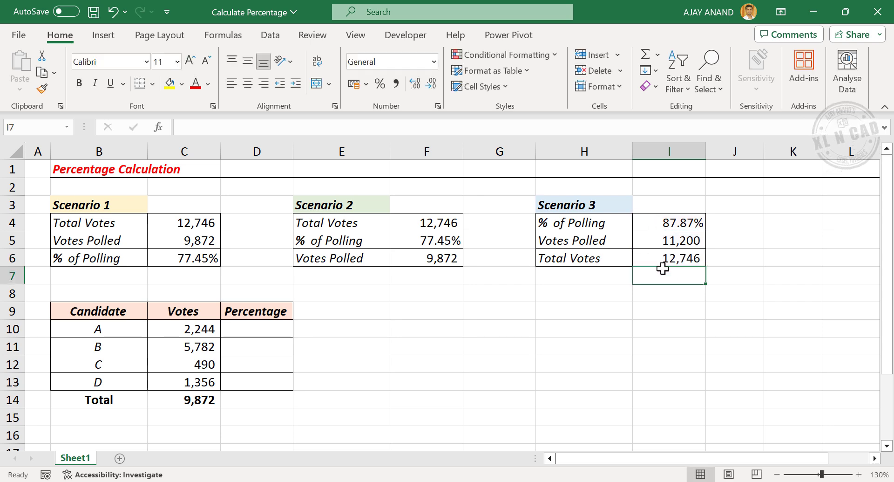
pyautogui.moveTo(154, 244)
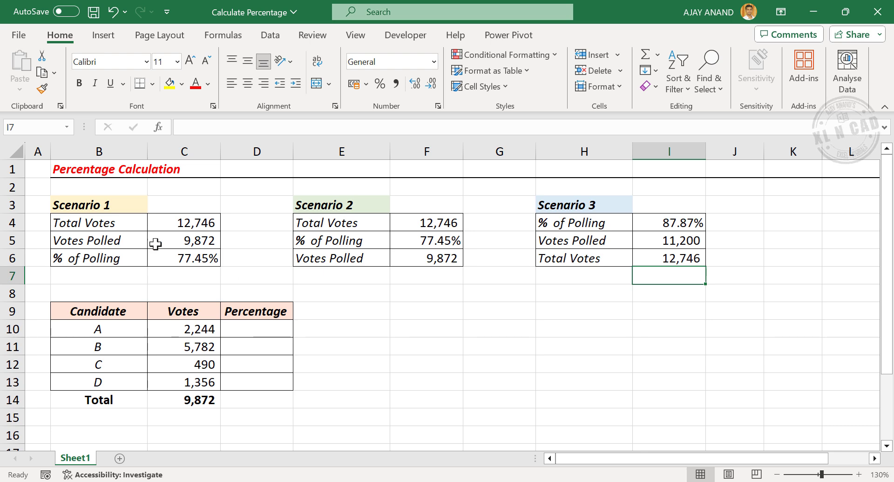
# Set Scenario 1's Votes Polled to 11200 so % of Polling recalculates to 87.87%
pyautogui.click(183, 239)
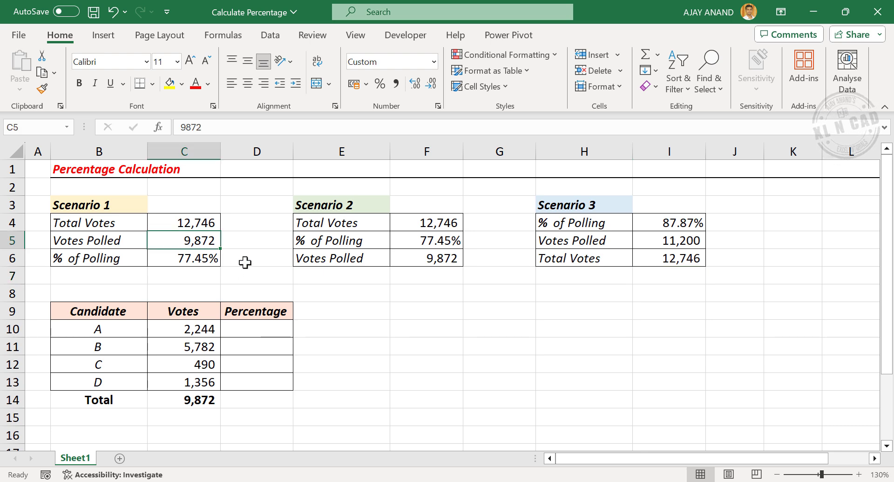
pyautogui.write('11200')
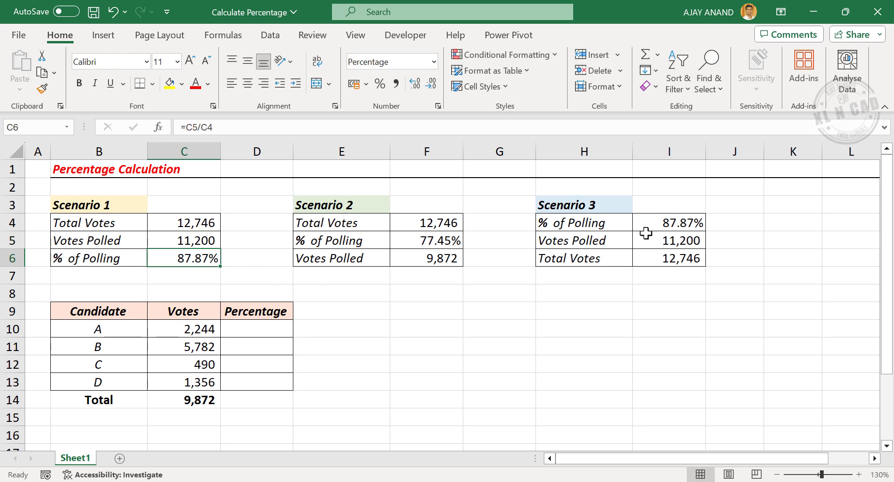
pyautogui.moveTo(417, 335)
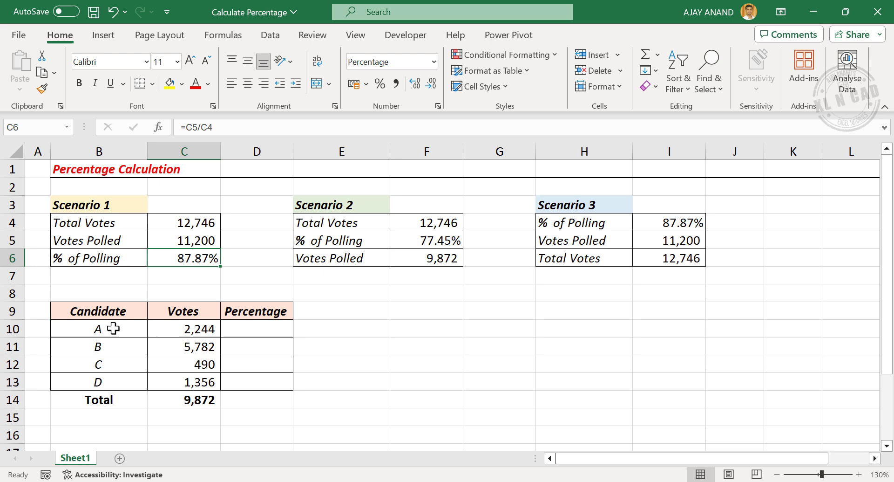
pyautogui.moveTo(146, 368)
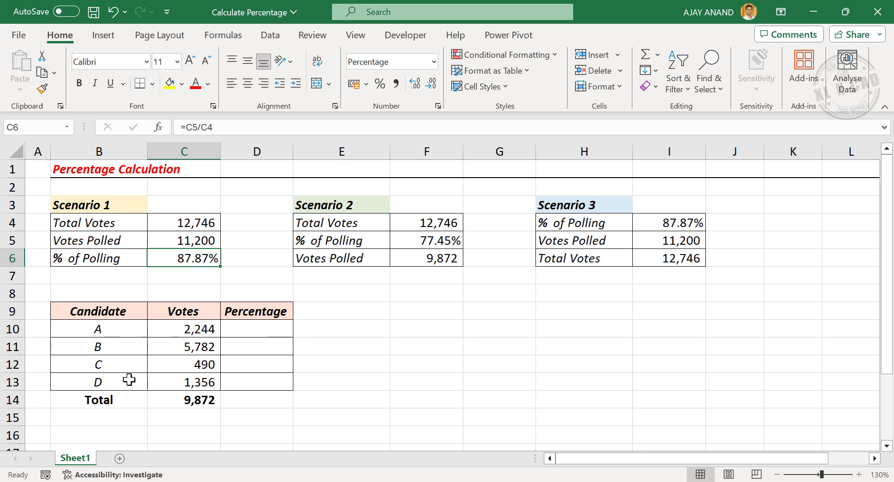
pyautogui.moveTo(136, 328)
pyautogui.write('=')
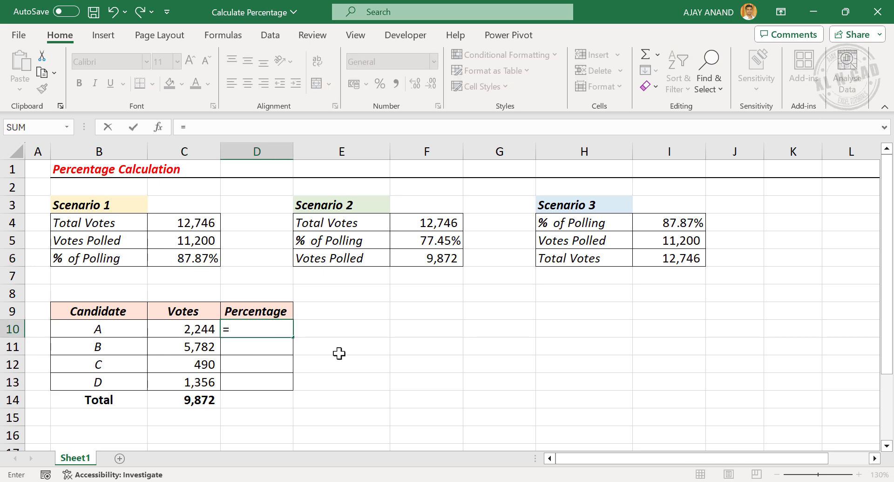
pyautogui.moveTo(169, 328)
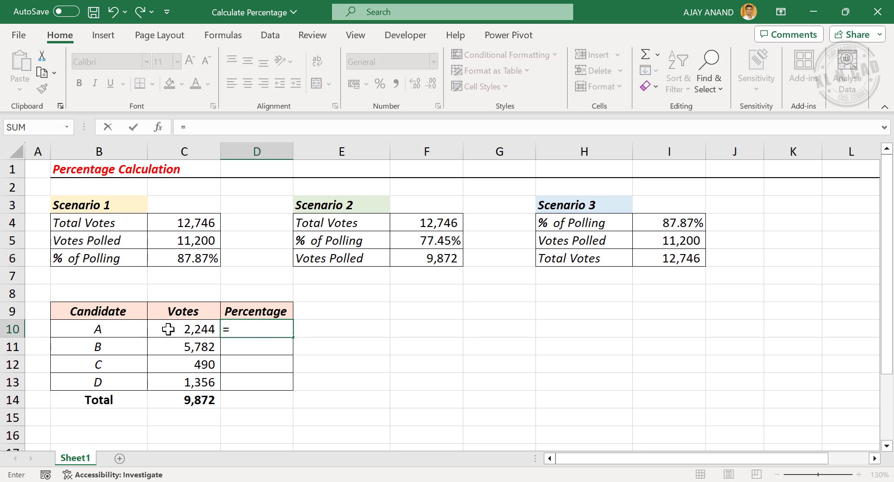
# Build candidate A's share as C10 divided by the total locked as $C$14
pyautogui.click(183, 327)
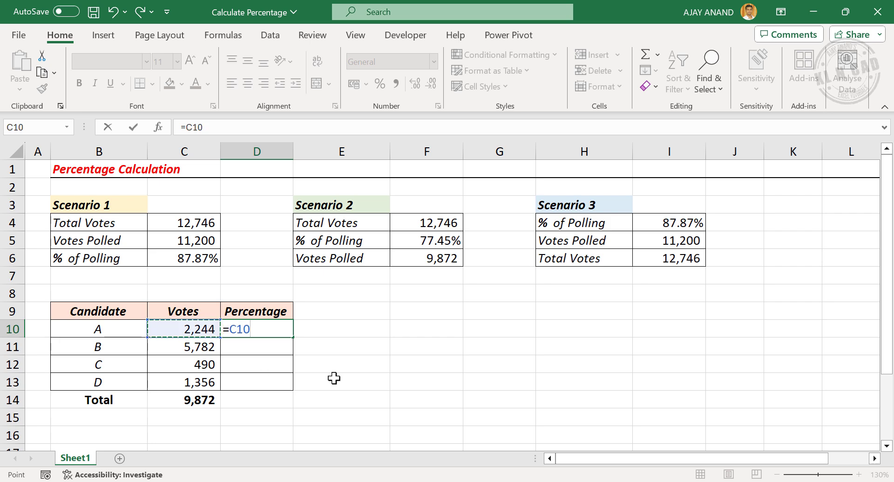
pyautogui.write('/')
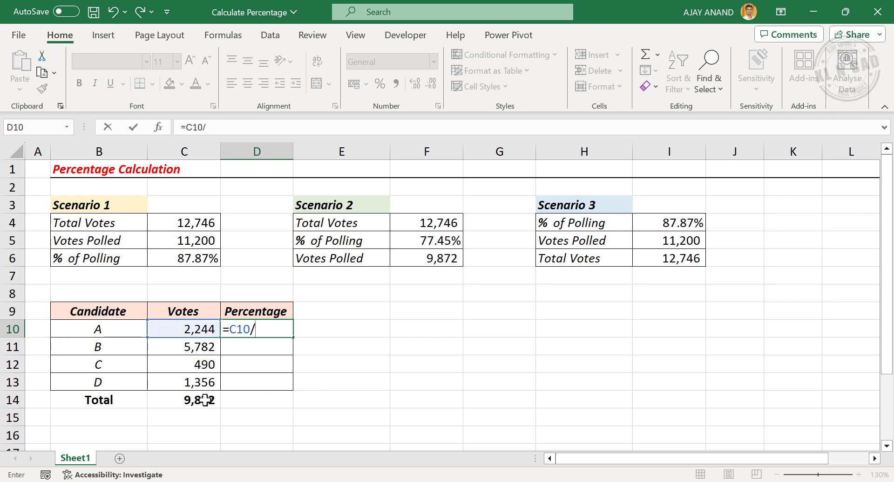
pyautogui.moveTo(172, 400)
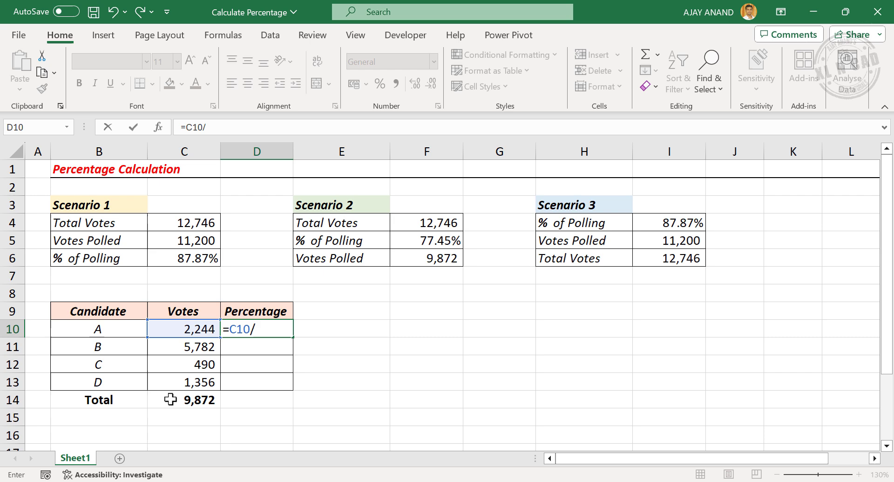
pyautogui.click(183, 400)
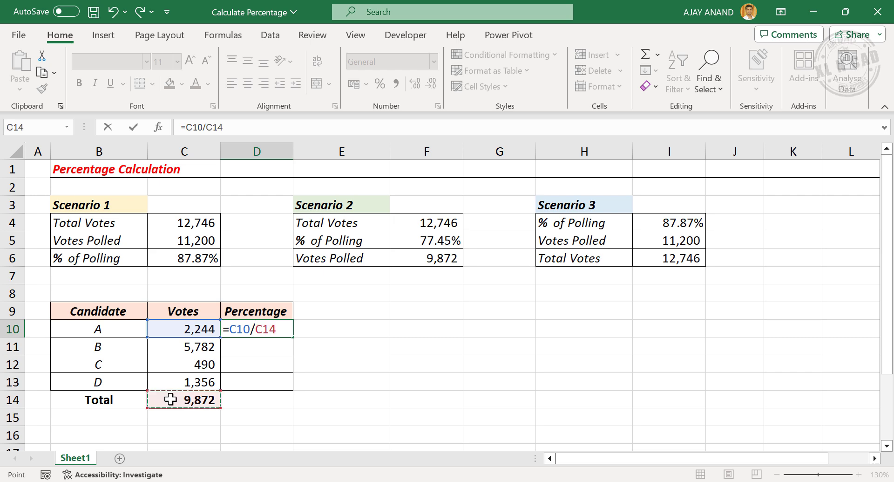
pyautogui.press('F4')
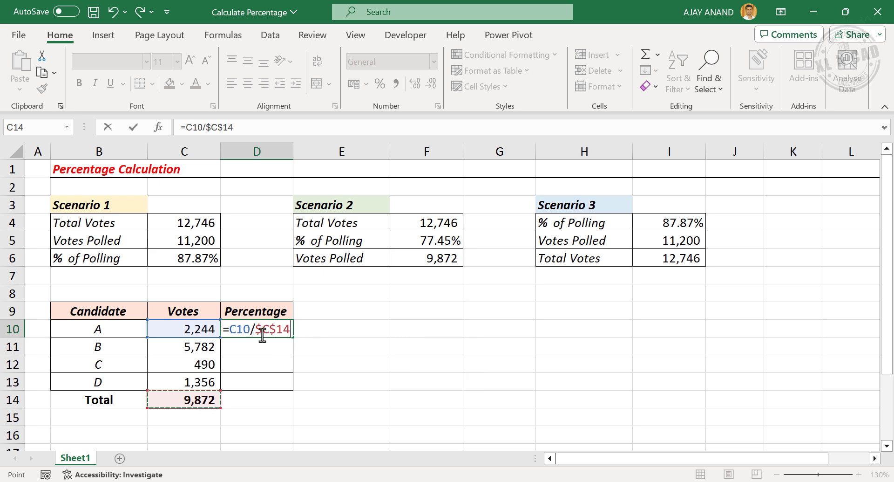
pyautogui.moveTo(296, 333)
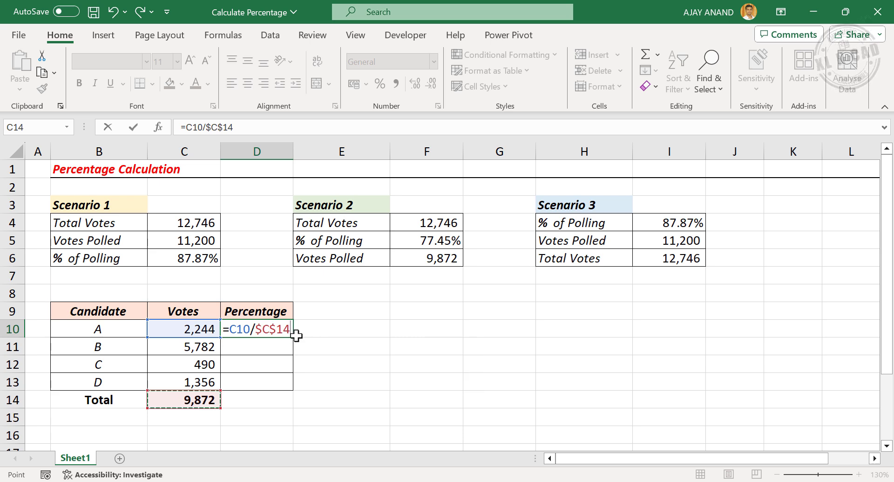
pyautogui.moveTo(339, 344)
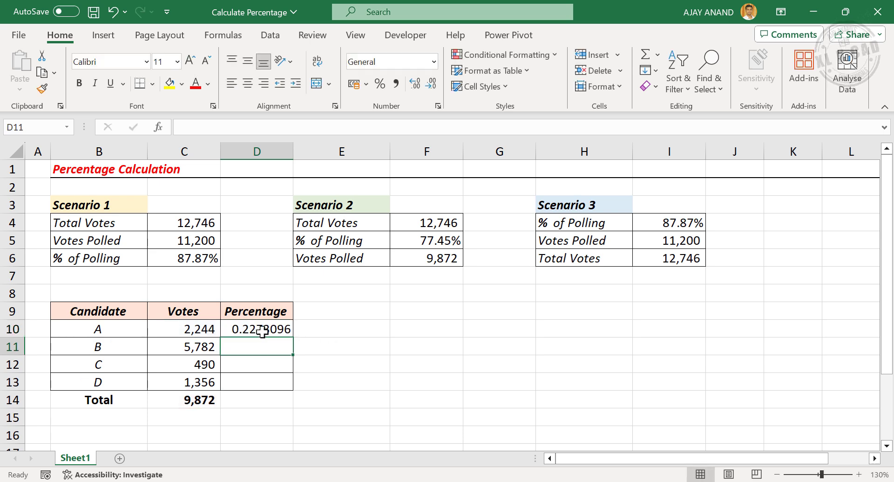
# Format candidate A's share in D10 as a percentage, showing 23%
pyautogui.click(256, 327)
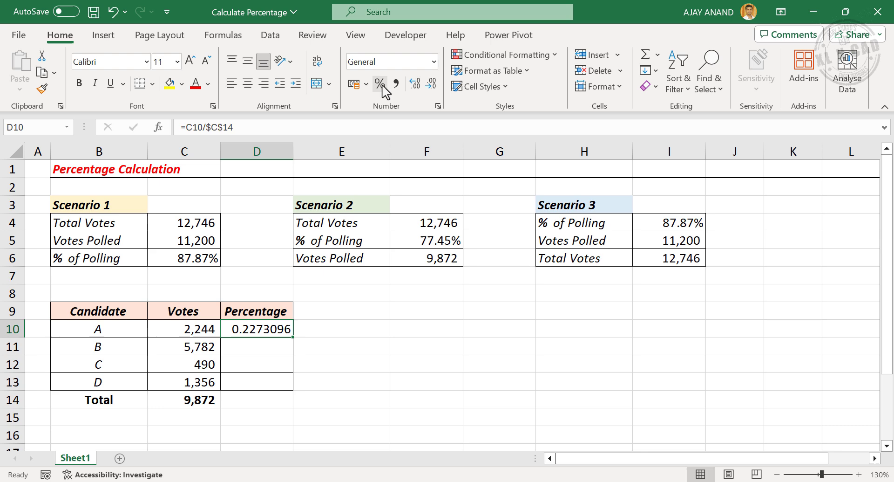
pyautogui.click(379, 84)
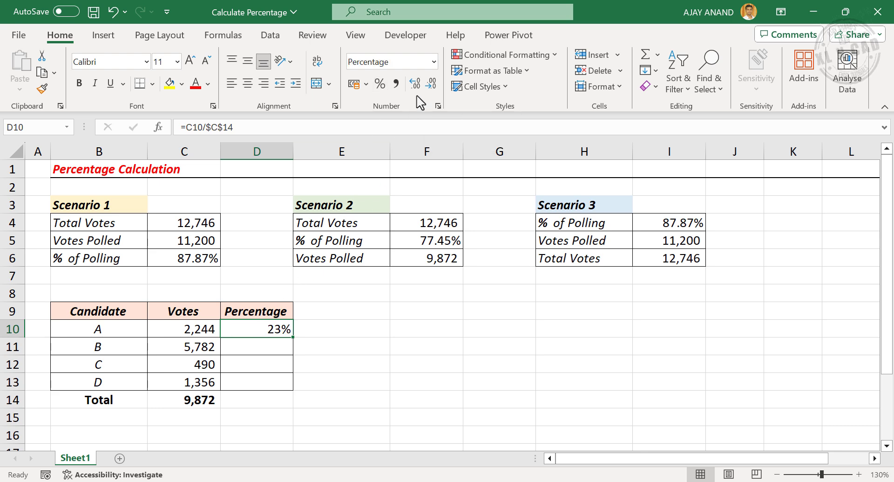